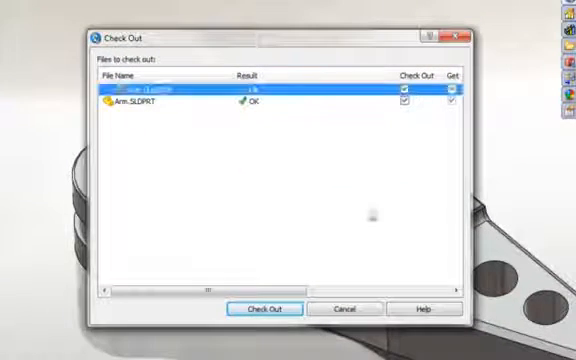
- Check out Arm.SLDPRT together with its Arm drawing from the vault
left_click(266, 308)
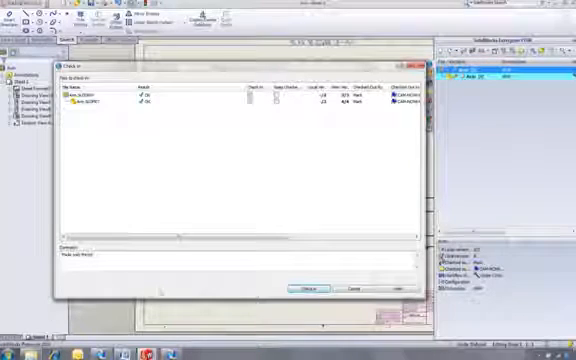
- Check Arm.SLDDRW and Arm.SLDPRT back into the vault with the entered comment
left_click(311, 288)
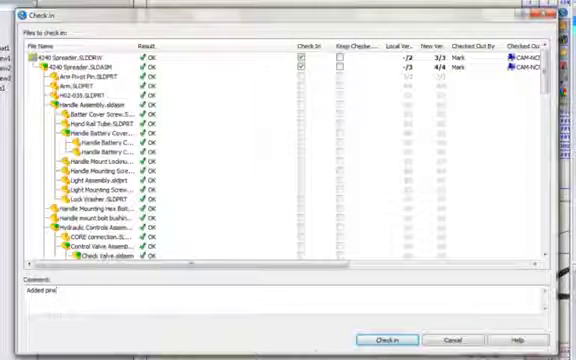
- Check in the 4240 Spreader assembly and drawing with the comment 'Added pins'
left_click(388, 338)
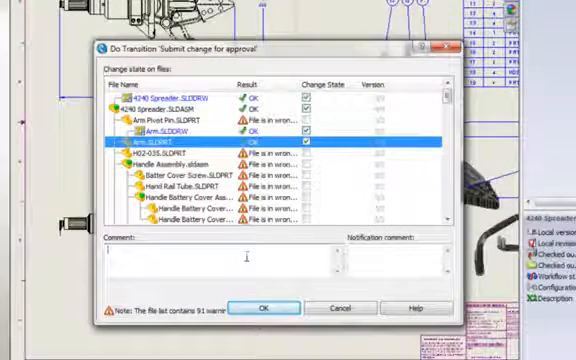
- Enter the approval request comment 'Please appr…' for the spreader files' transition
type("Please appr")
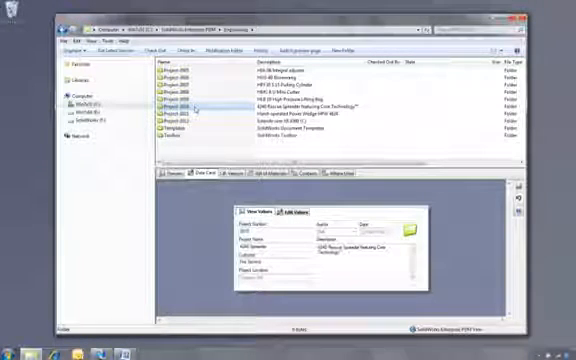
- Open the 4240 Spreader project folder and review the assembly's Bill of Materials and Where Used tabs
double_click(173, 103)
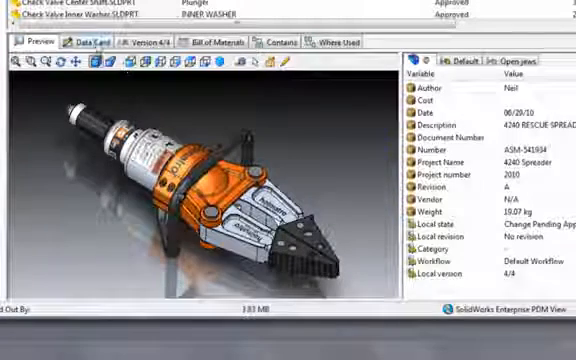
left_click(88, 43)
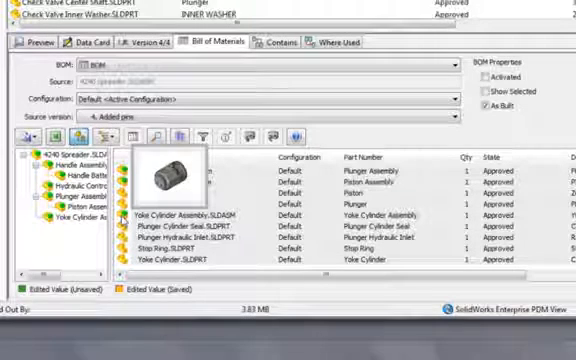
left_click(345, 41)
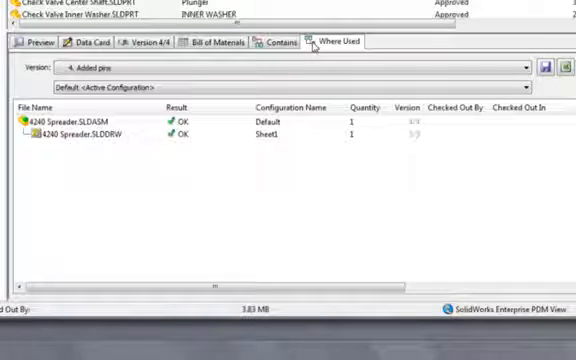
left_click(92, 41)
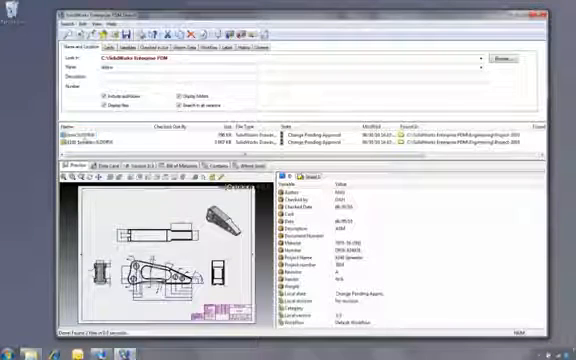
- Change the found spreader files to Change Approved, then select the assembly to confirm
right_click(77, 134)
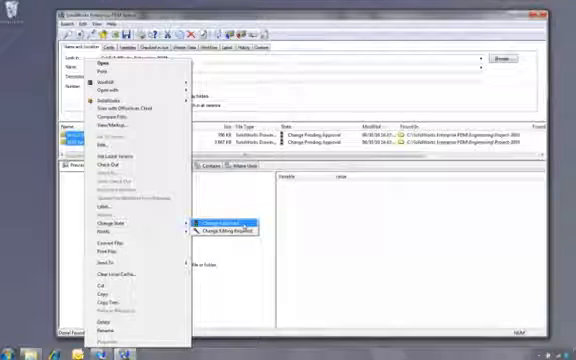
left_click(227, 218)
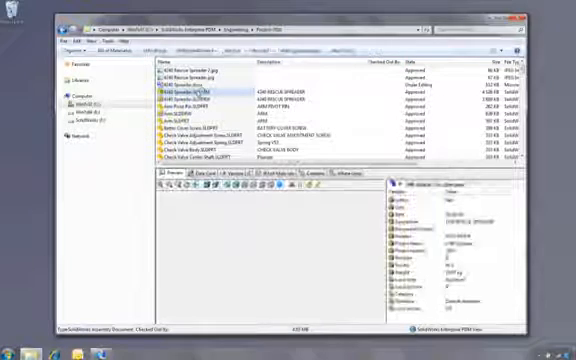
left_click(185, 93)
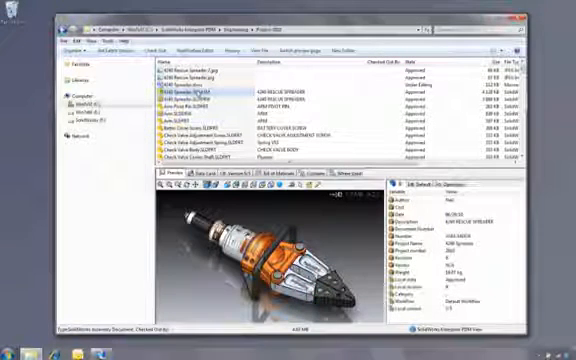